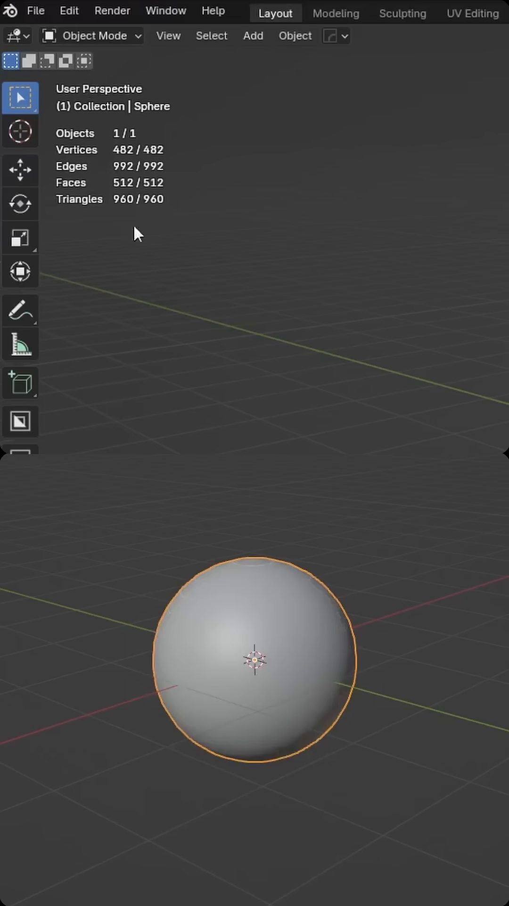
mouse_move(182, 615)
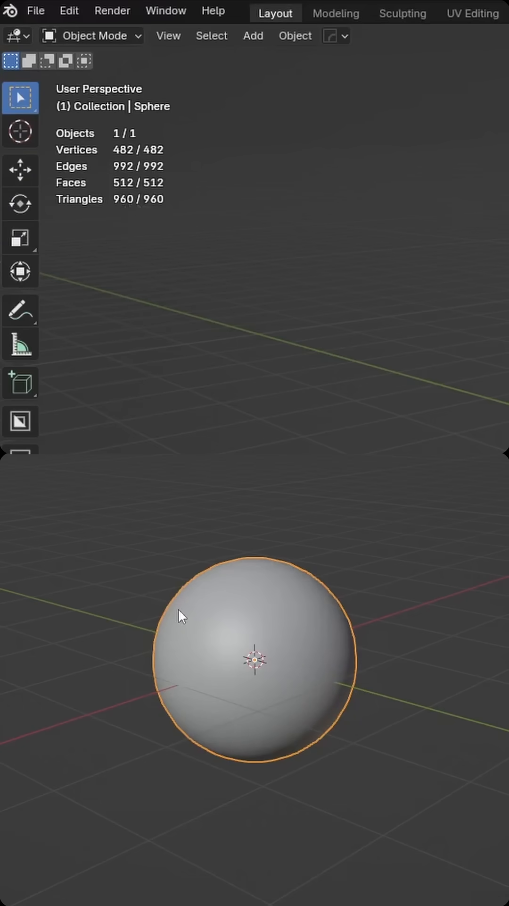
Add a Multiresolution modifier, subdivide to about 508,000 vertices, and switch to the Sculpting workspace
click(257, 705)
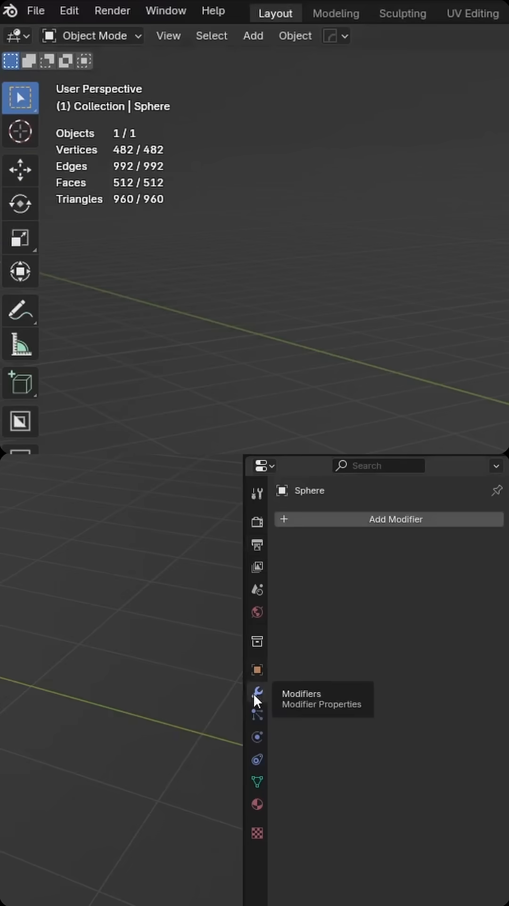
click(389, 519)
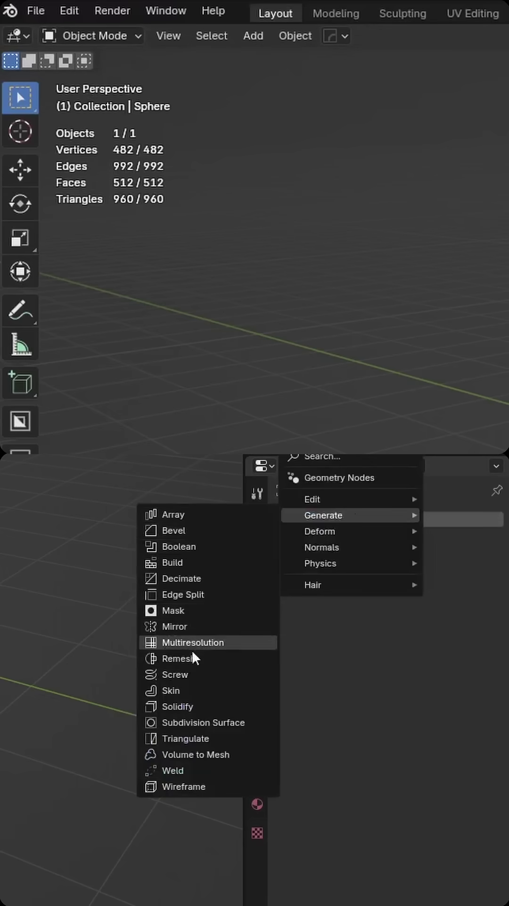
click(194, 641)
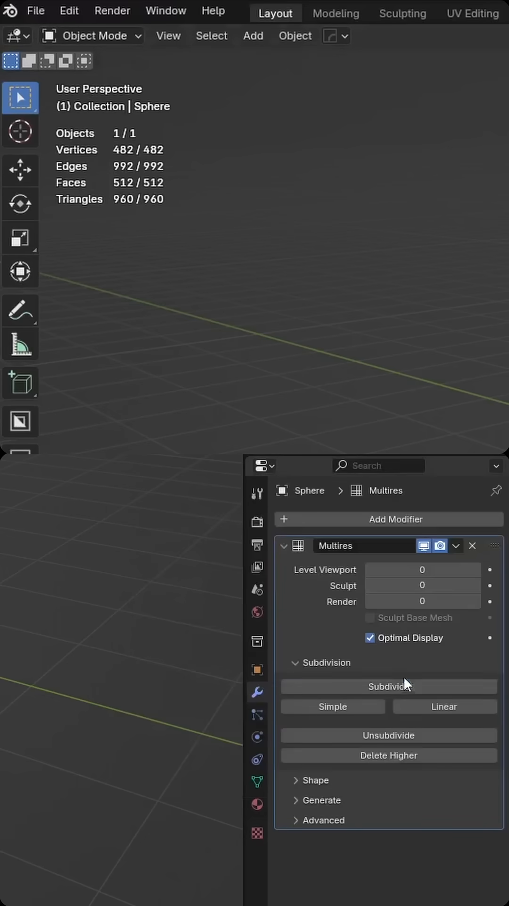
click(388, 686)
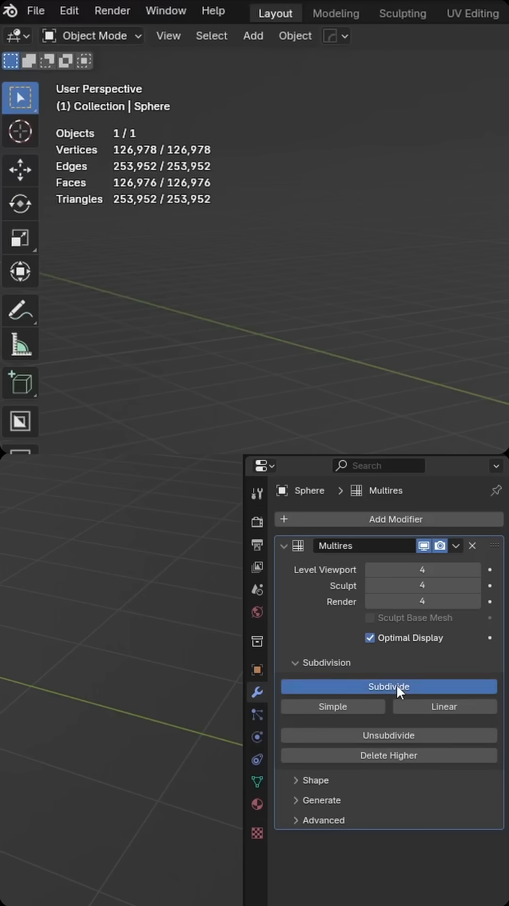
click(389, 687)
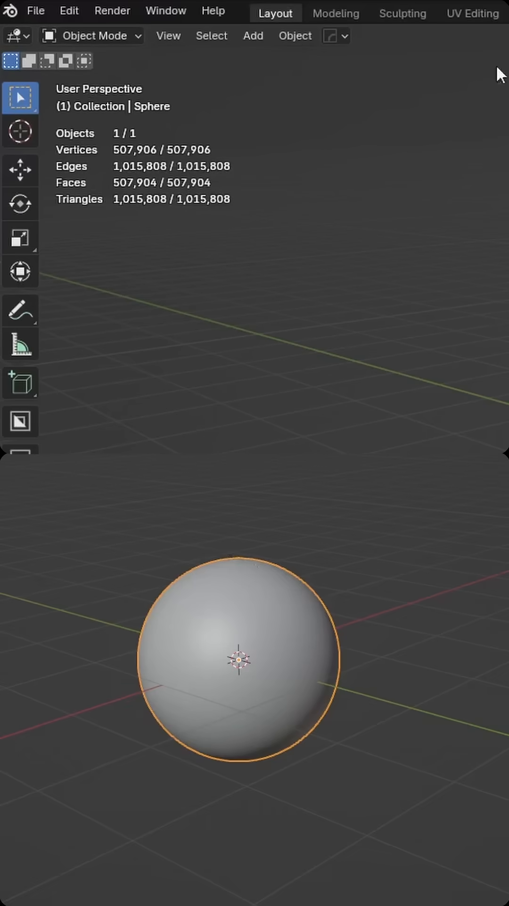
click(403, 13)
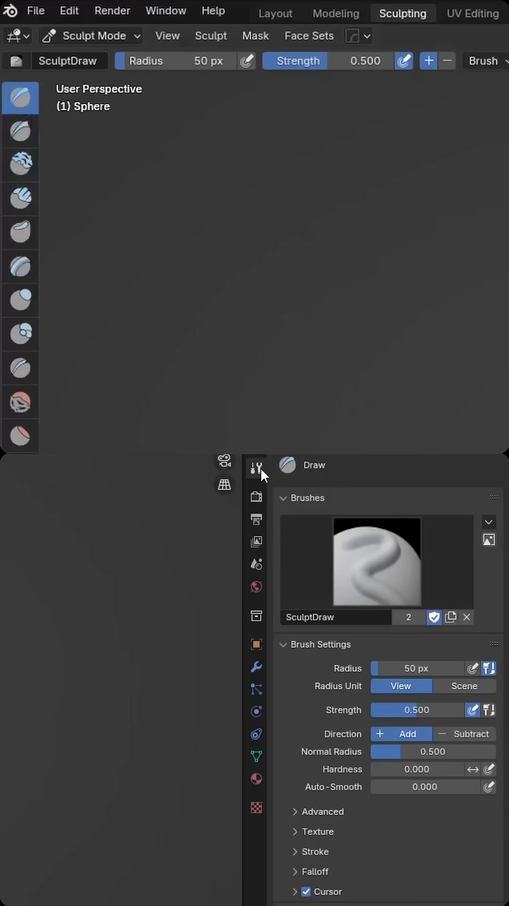
mouse_move(257, 468)
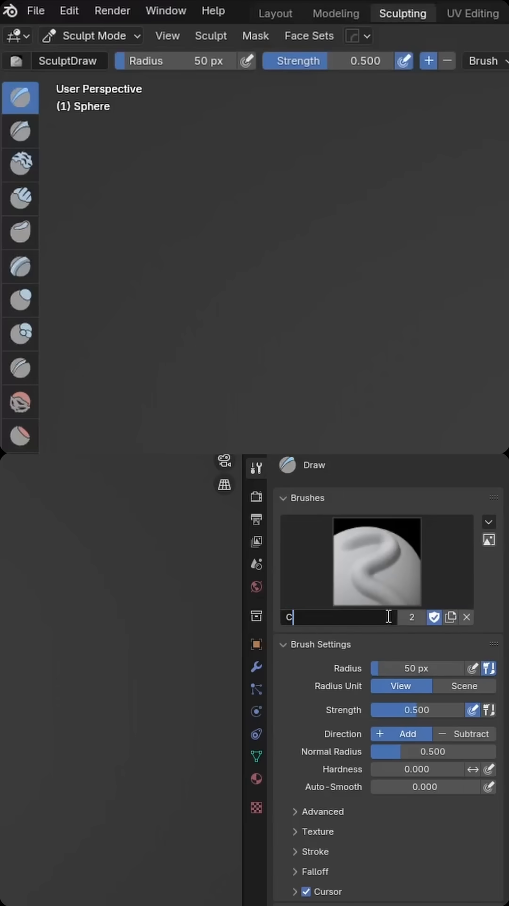
Name the duplicated Draw brush 'Custom Brush'
text(Custom Brush)
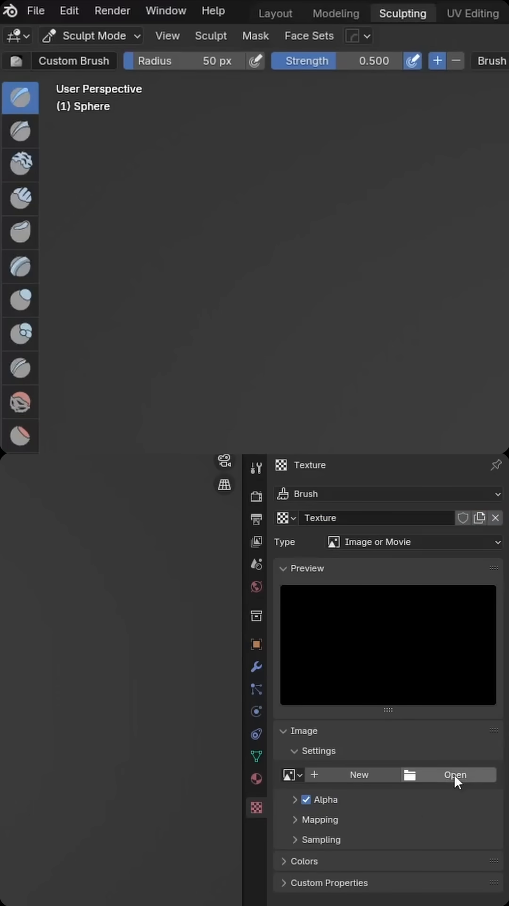
Browse for a texture image and enter the Alpha Brush Tutorial folder on F:
click(455, 774)
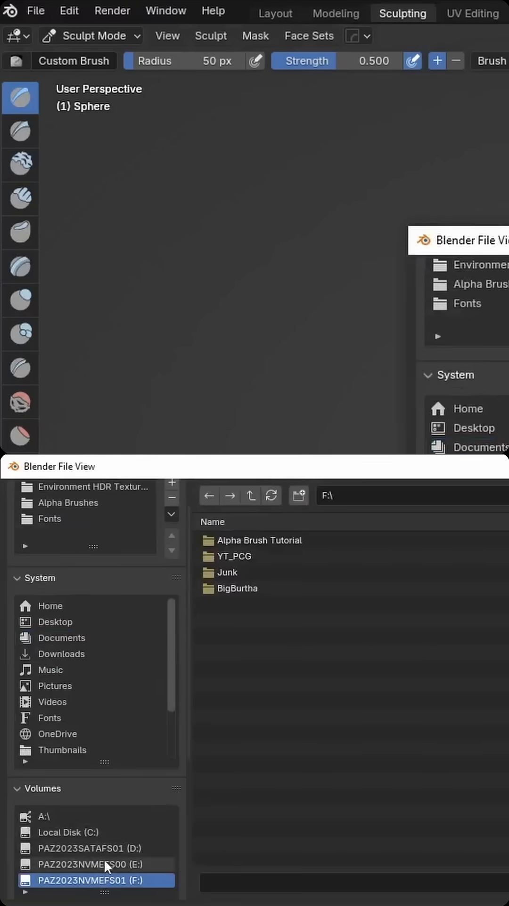
double_click(260, 540)
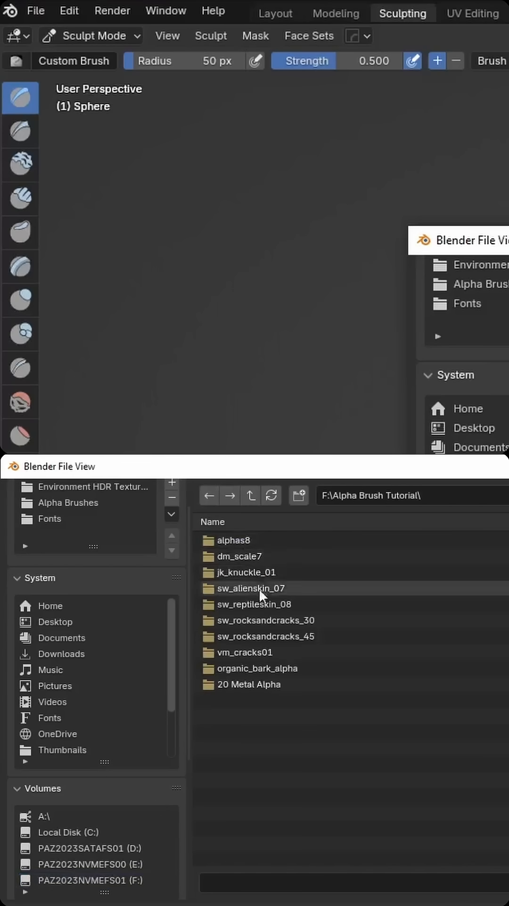
mouse_move(272, 640)
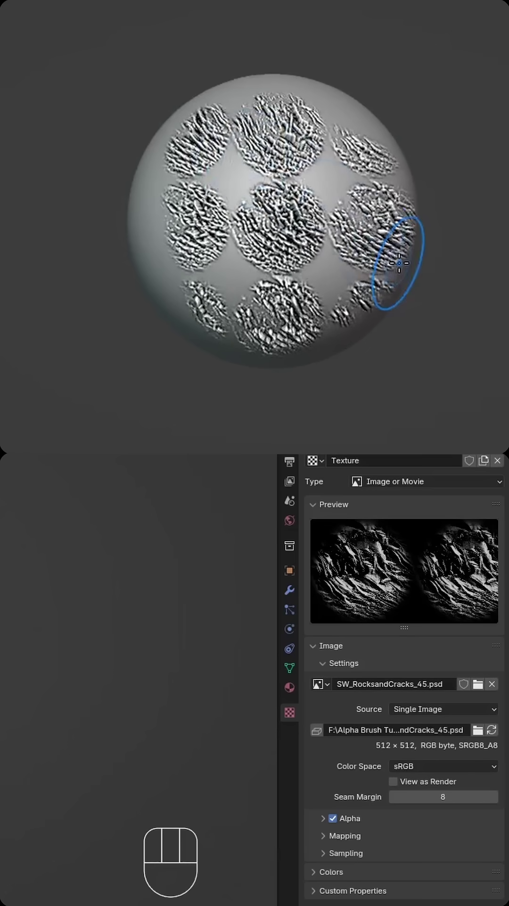
Test-stroke the SW_RocksandCracks_45 texture, resizing the brush and undoing strokes until smooth
key(ctrl+z)
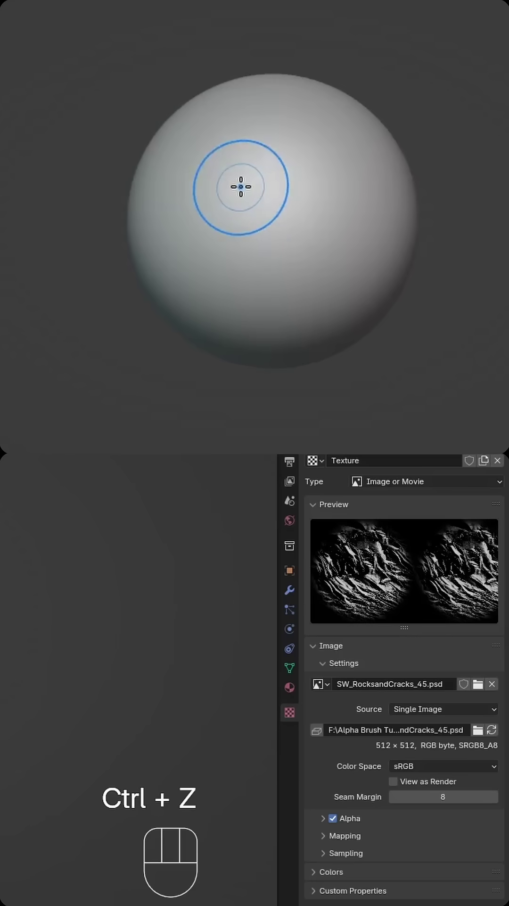
key(f)
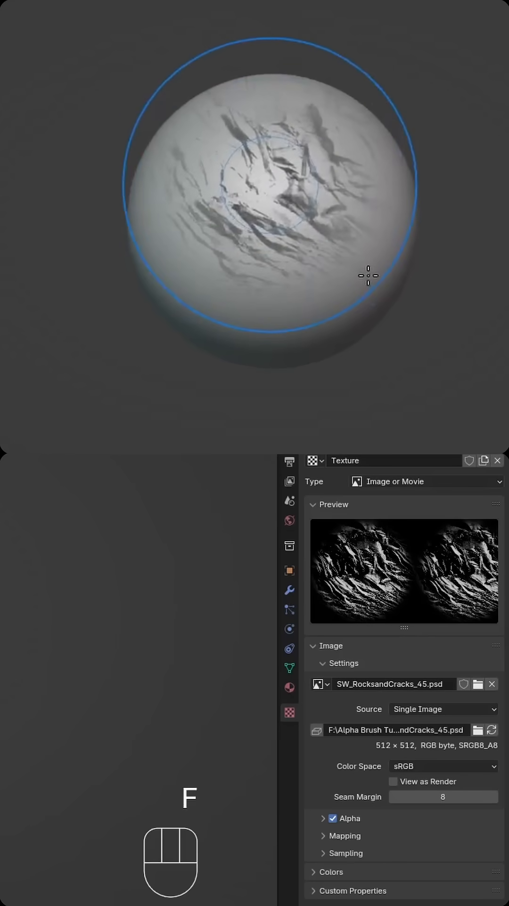
key(ctrl+z)
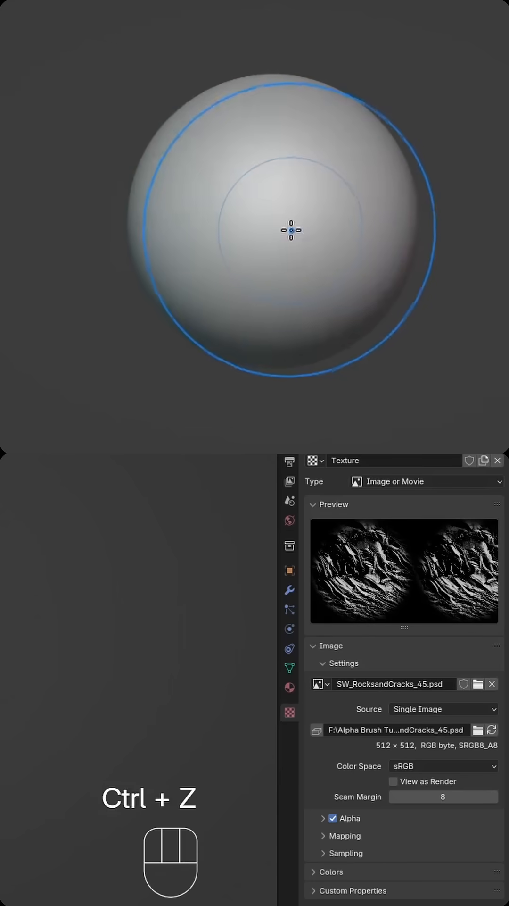
key(shift+f)
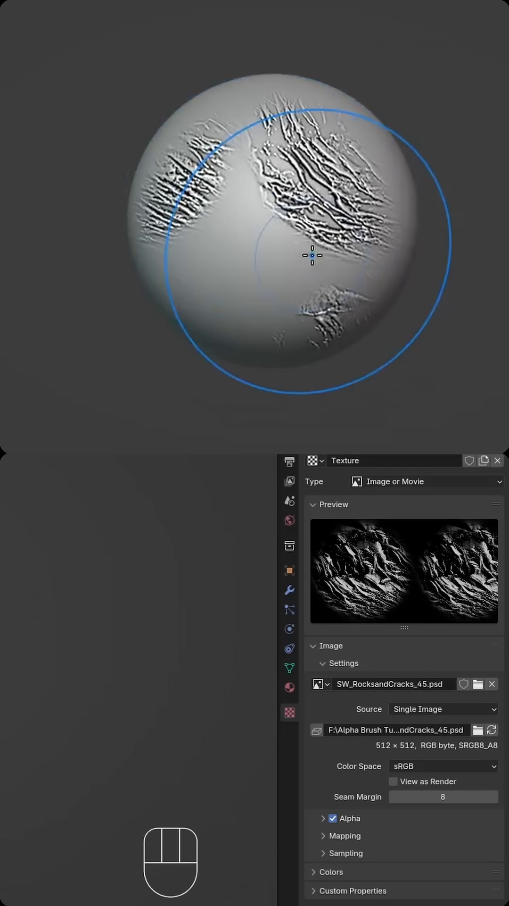
key(ctrl+z)
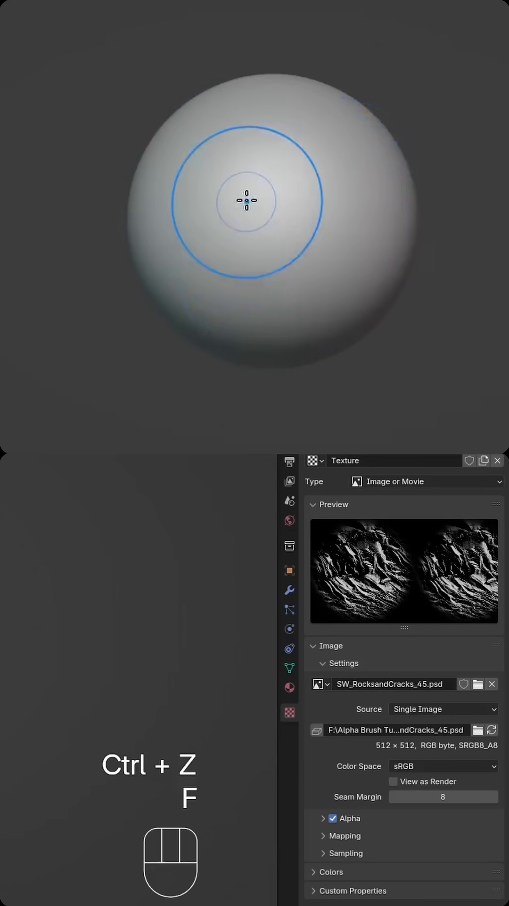
key(ctrl+z)
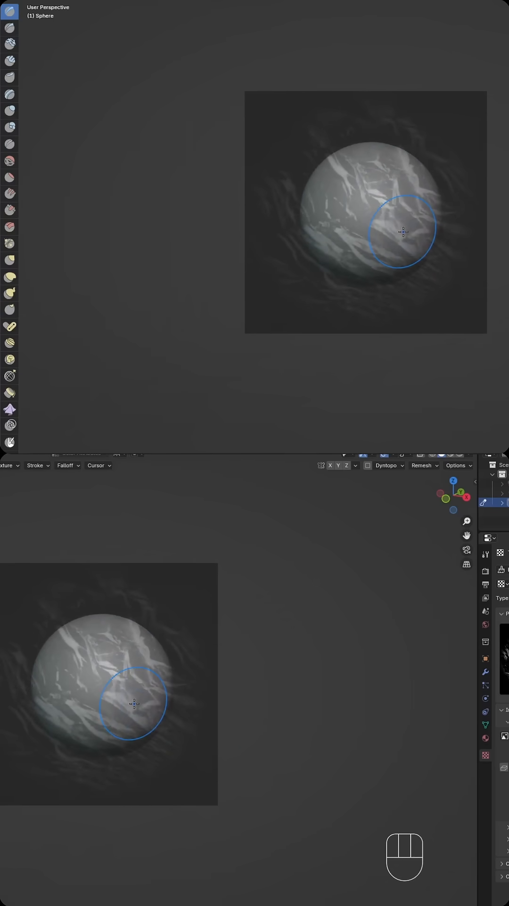
Position the stencil over the sphere, stamp crack strokes, then undo them
key(shift)
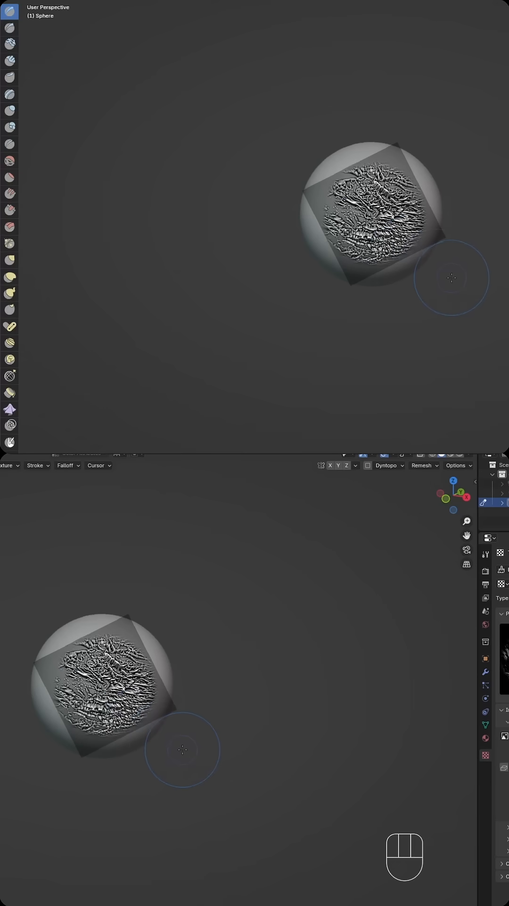
key(ctrl+z)
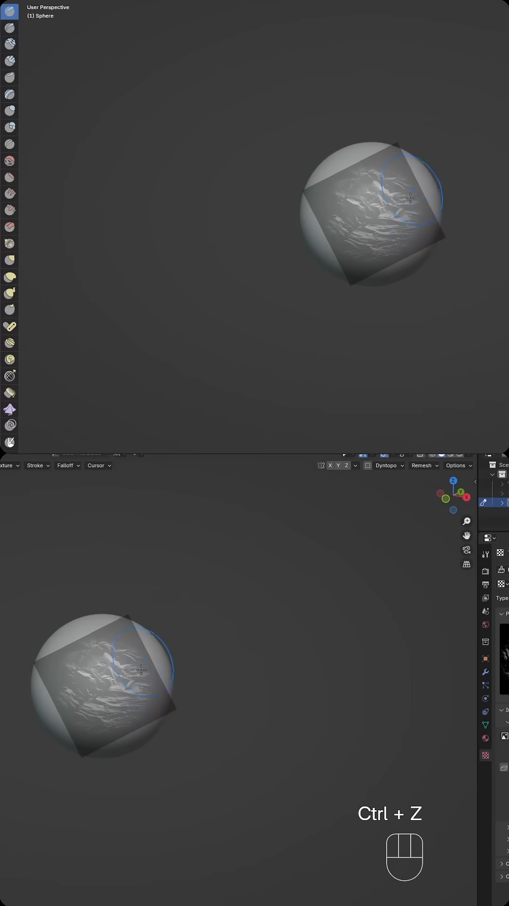
key(ctrl+z)
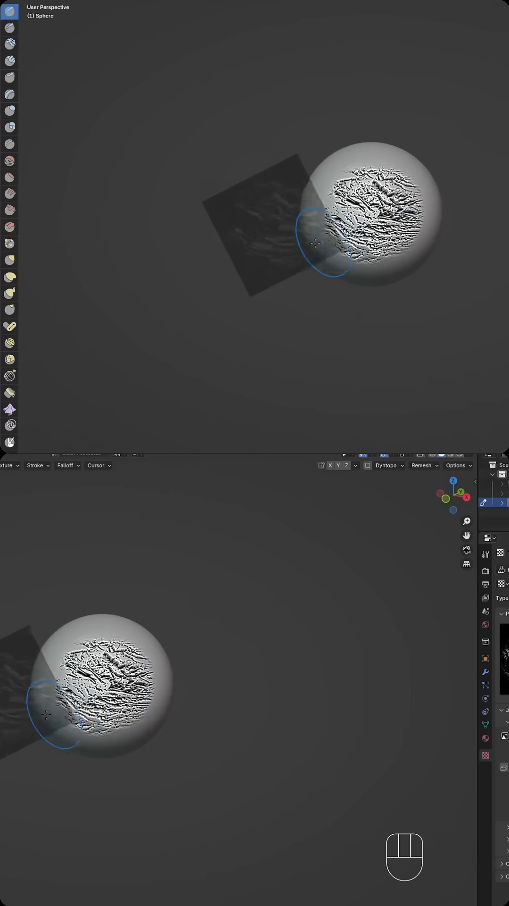
key(ctrl)
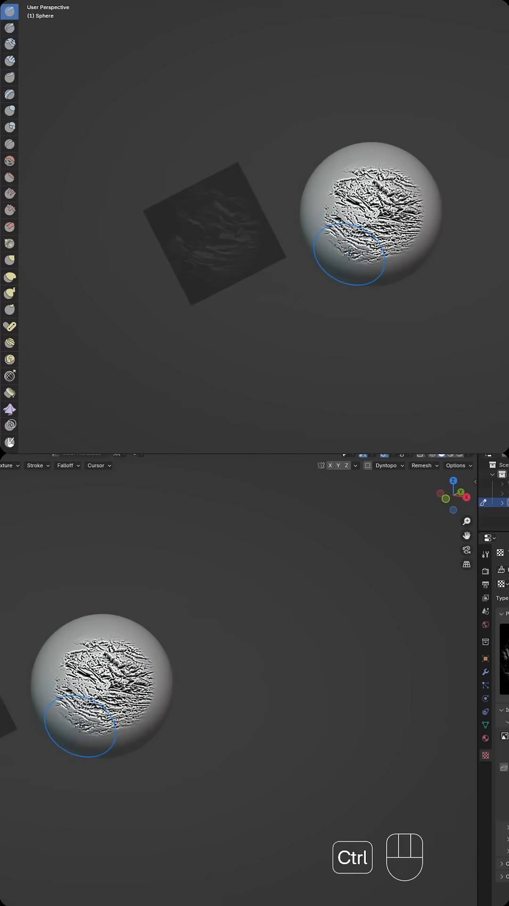
key(ctrl+z)
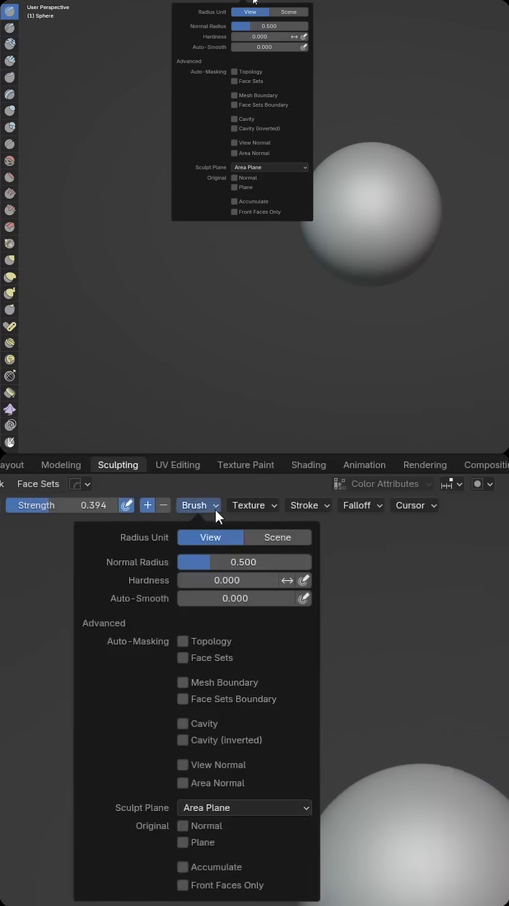
Set the brush texture mapping to Area Plane and review the stroke settings
click(251, 504)
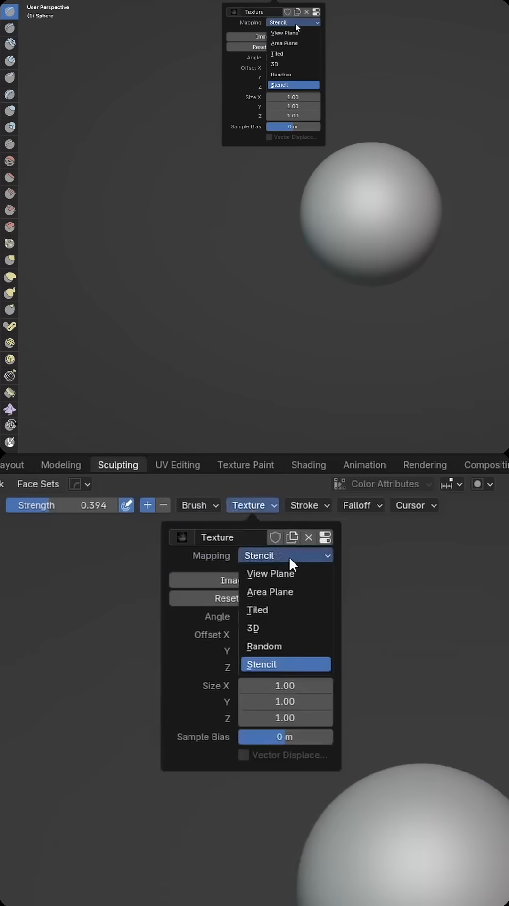
mouse_move(272, 609)
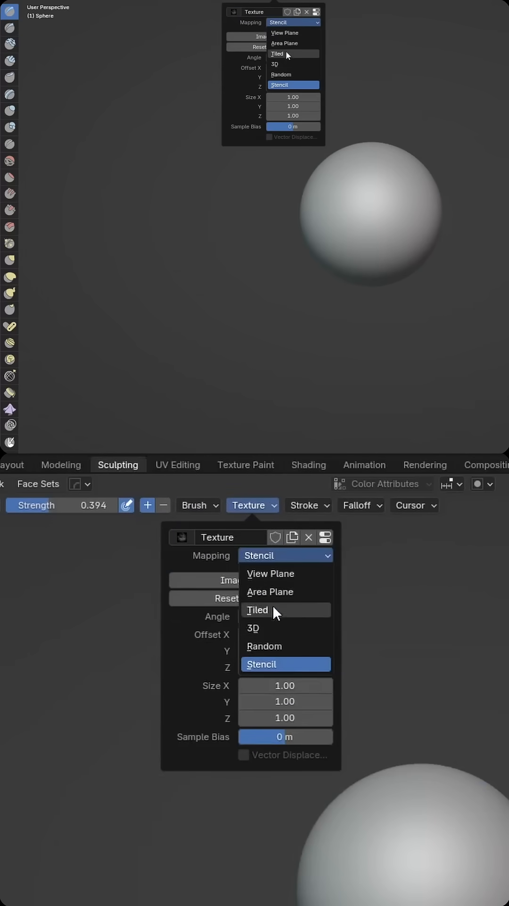
click(269, 591)
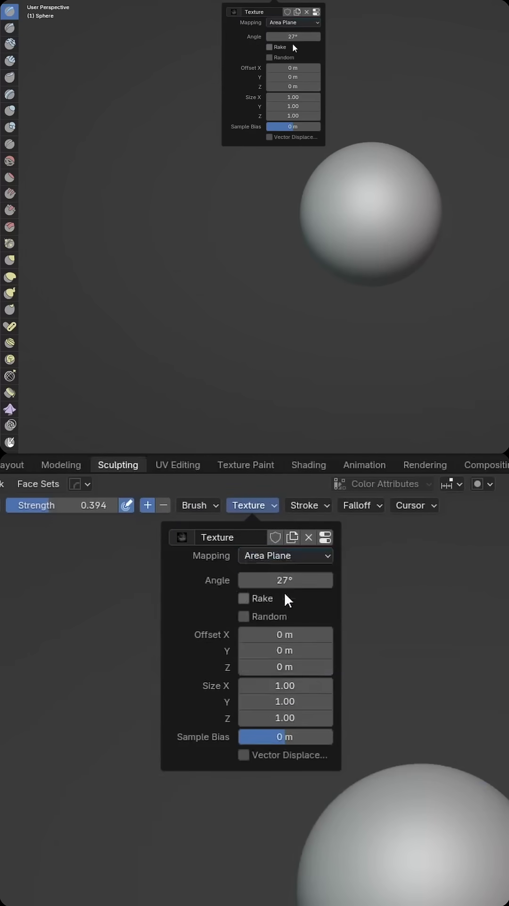
click(308, 505)
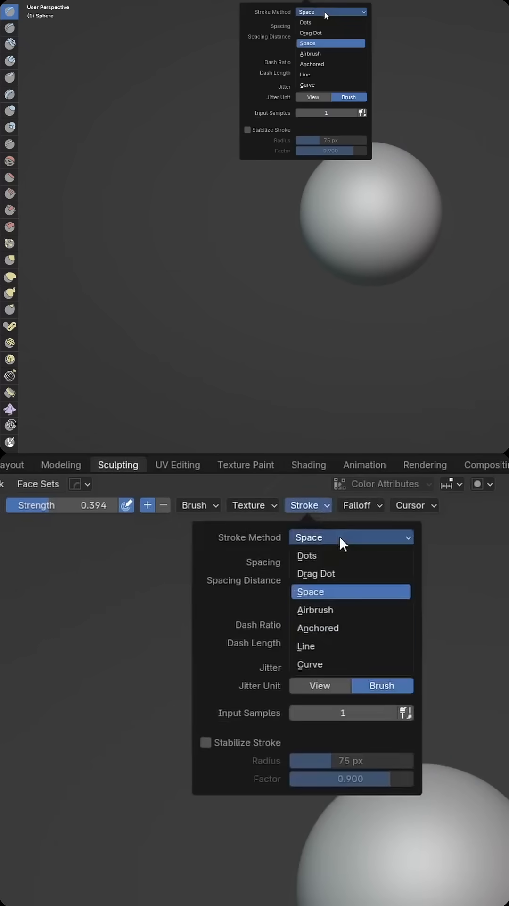